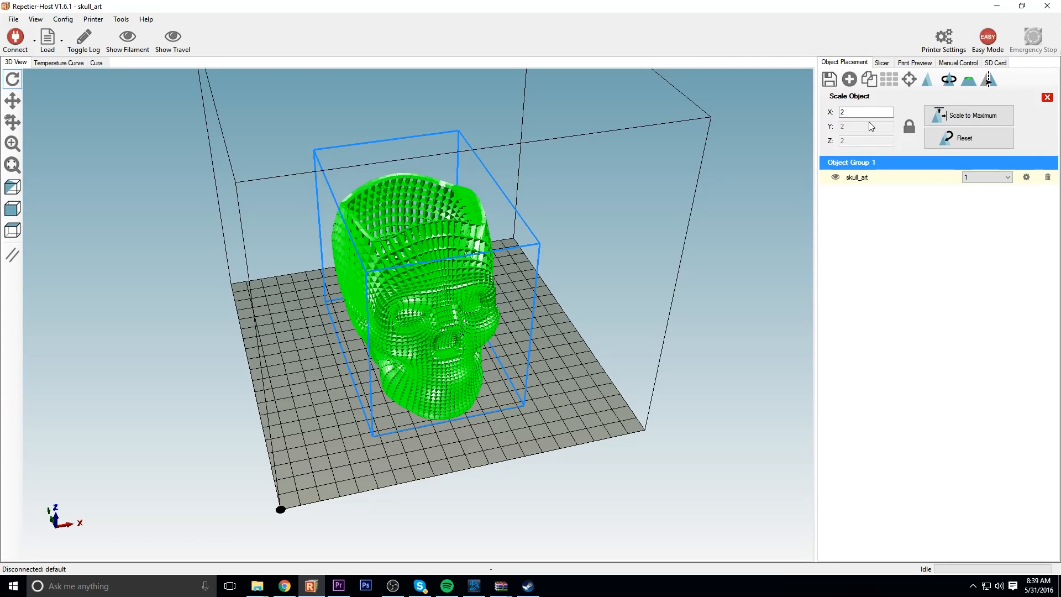
pyautogui.moveTo(871, 131)
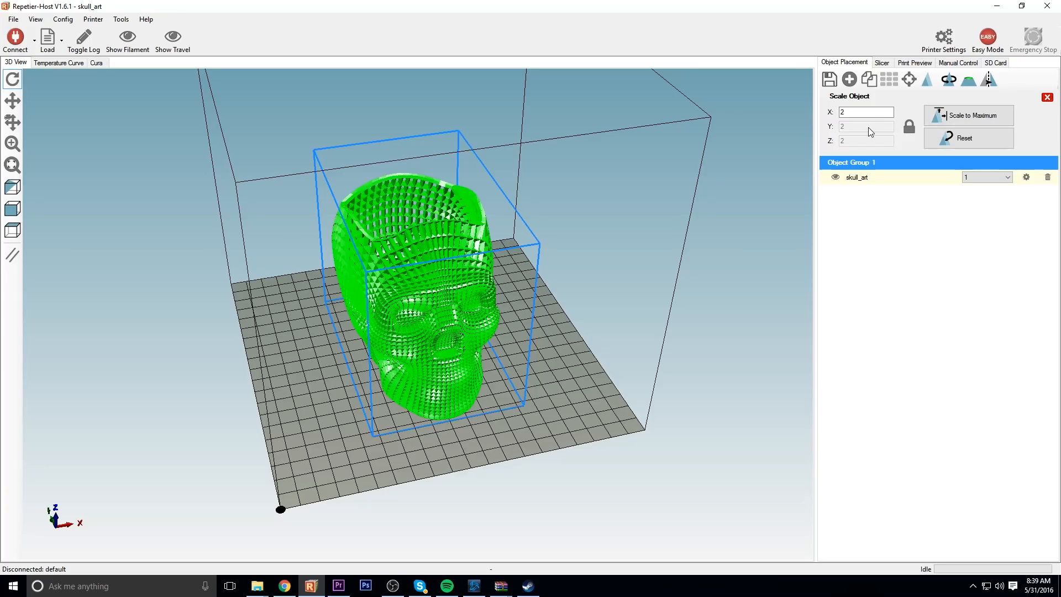
pyautogui.moveTo(685, 180)
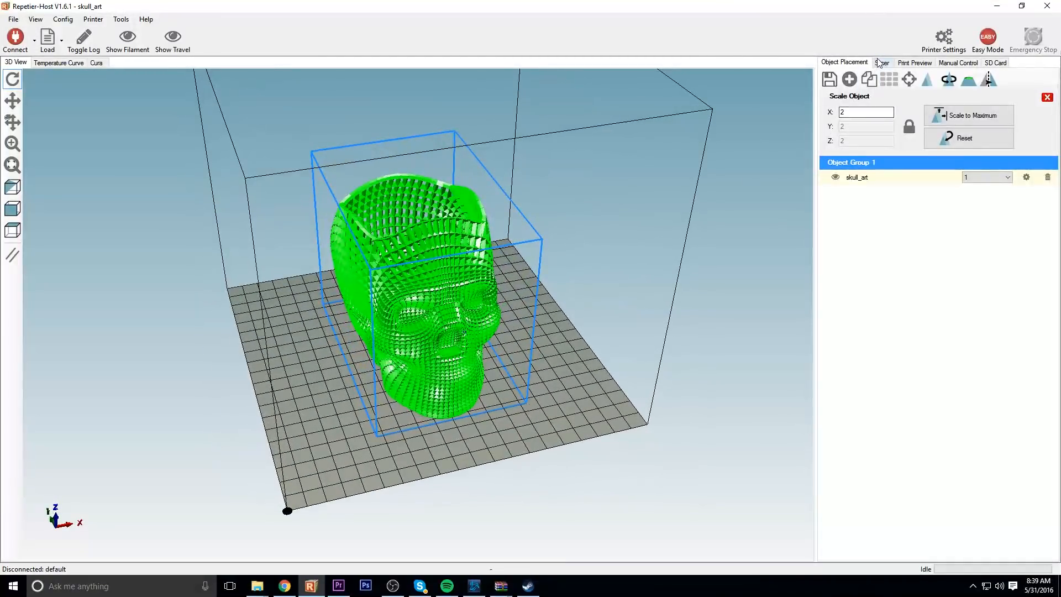
# Switch to the Slicer panel, zoom in on the skull and bring up the CuraEngine configuration.
pyautogui.click(882, 62)
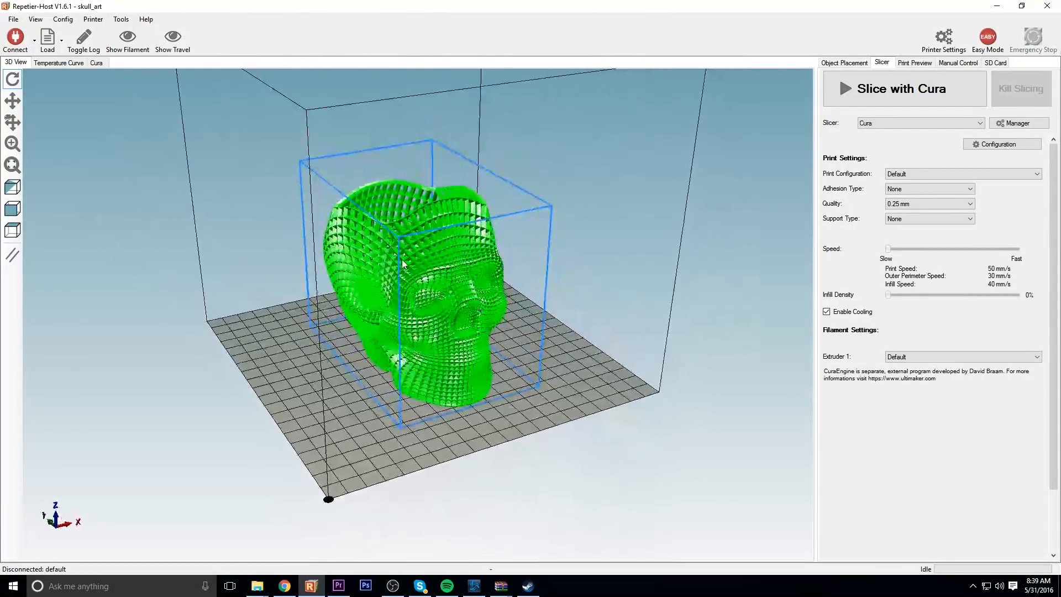
pyautogui.moveTo(402, 264); pyautogui.dragTo(478, 294)
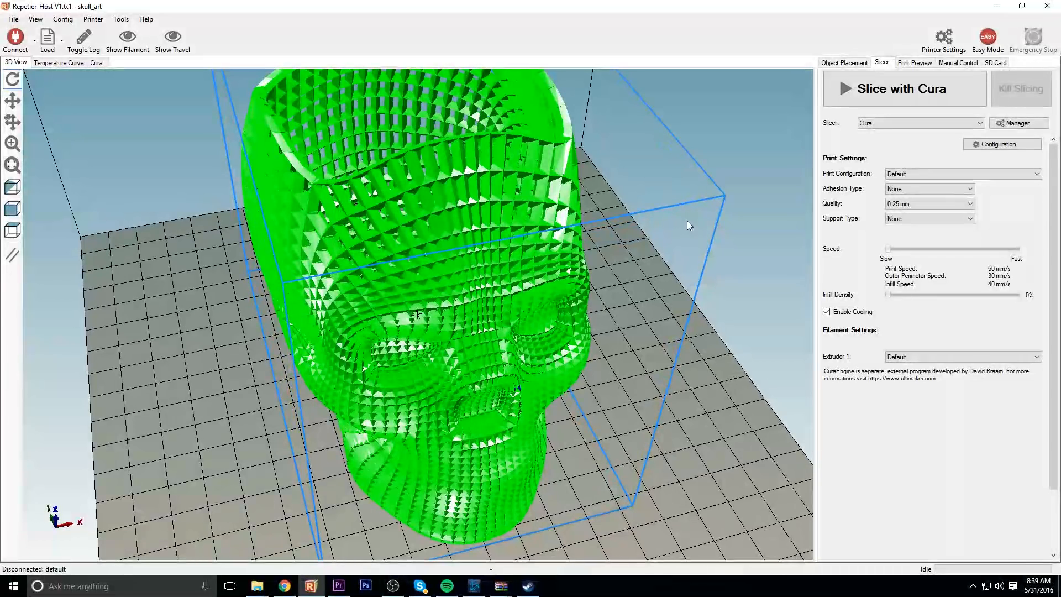
pyautogui.click(1002, 143)
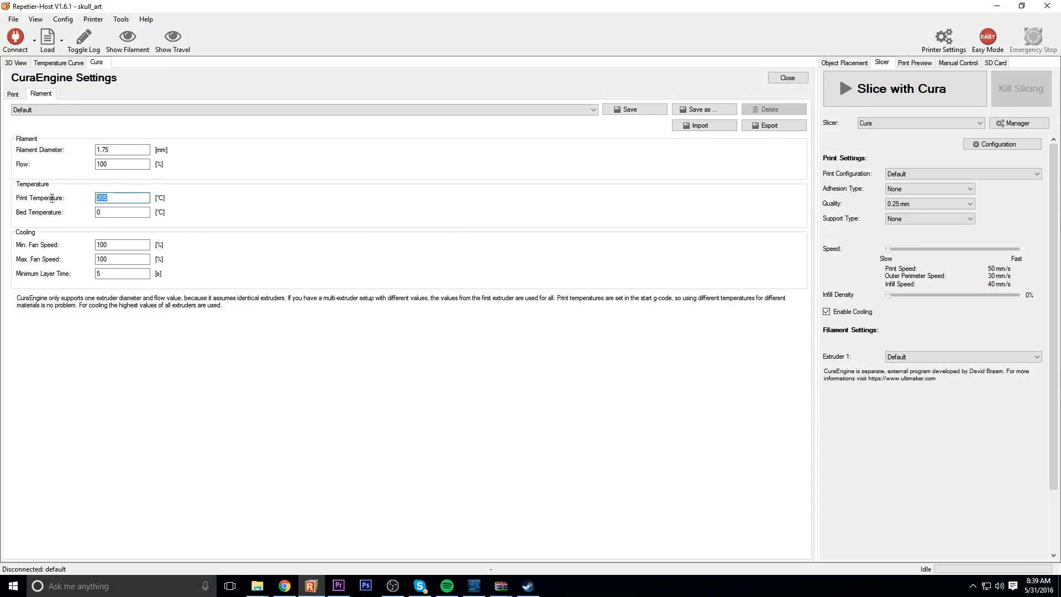
# Review the Filament, Speed and Quality, and Structures settings (205 °C, 0.2 mm layers).
pyautogui.click(122, 212)
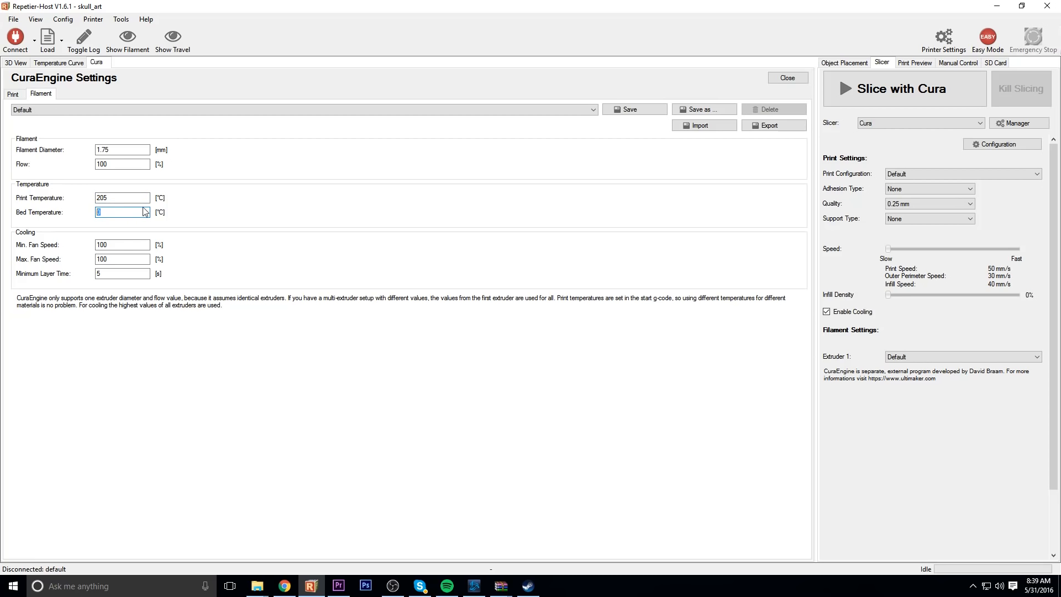
pyautogui.click(12, 94)
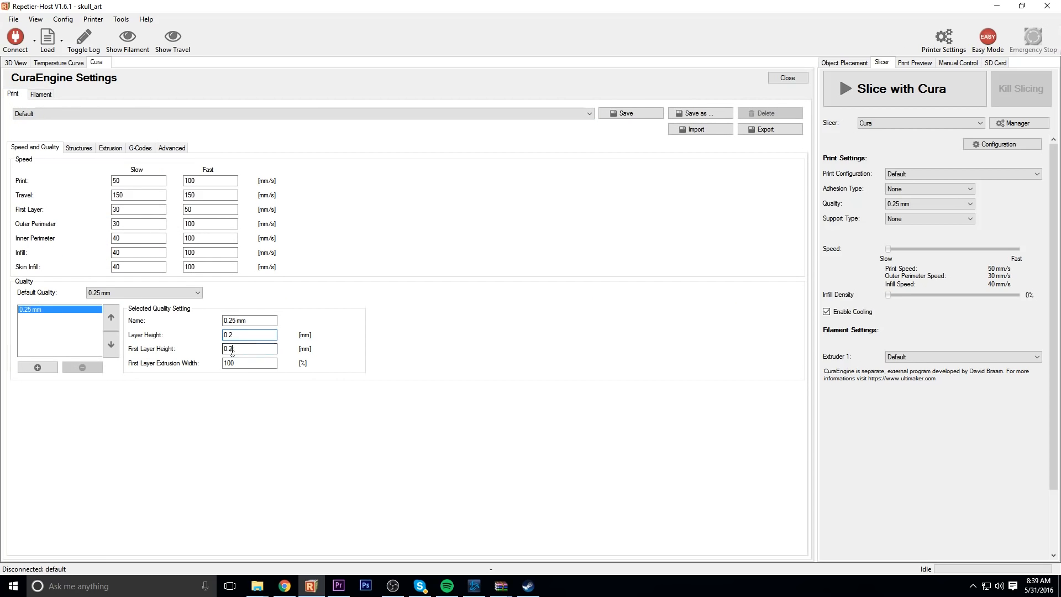
pyautogui.click(78, 147)
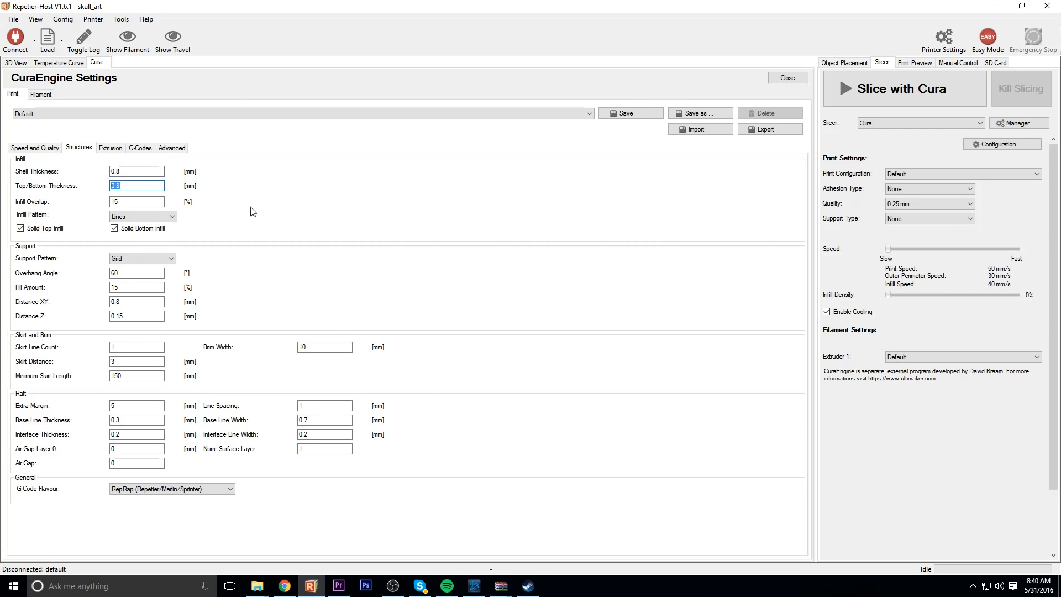
# Slice the skull STL with CuraEngine.
pyautogui.click(904, 89)
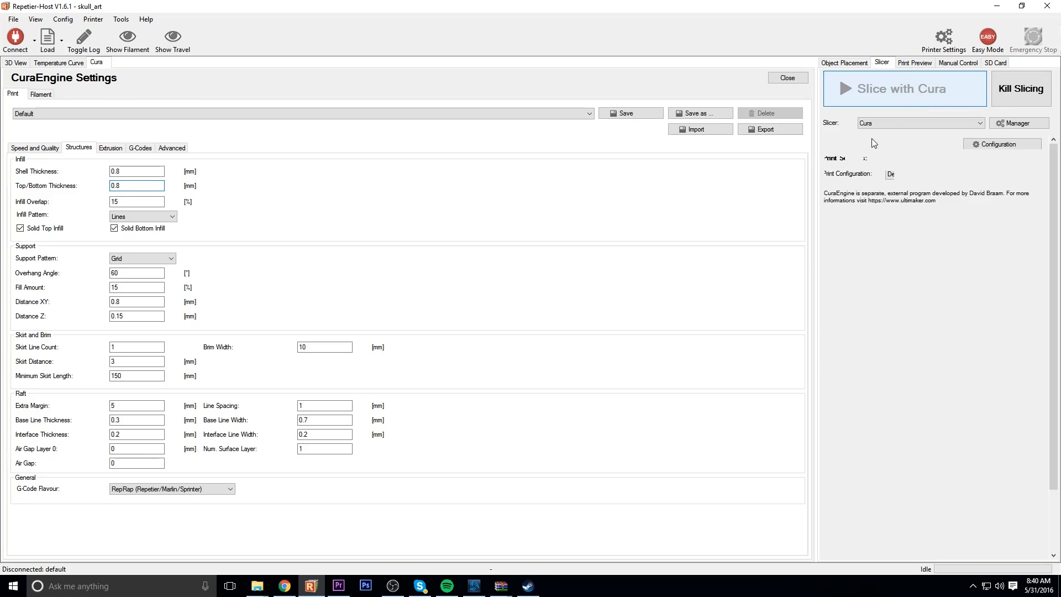
pyautogui.click(905, 89)
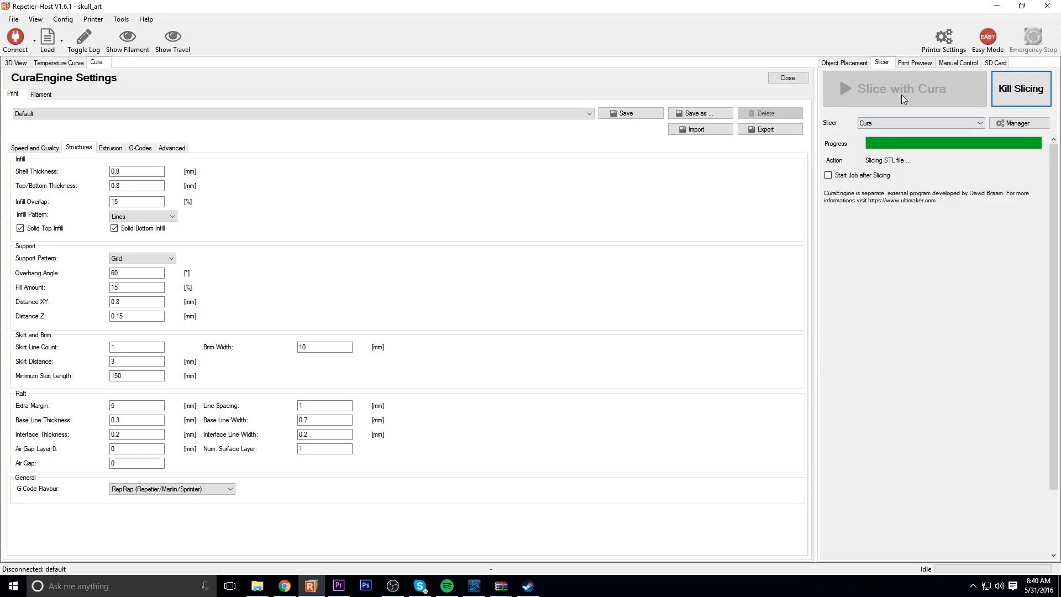